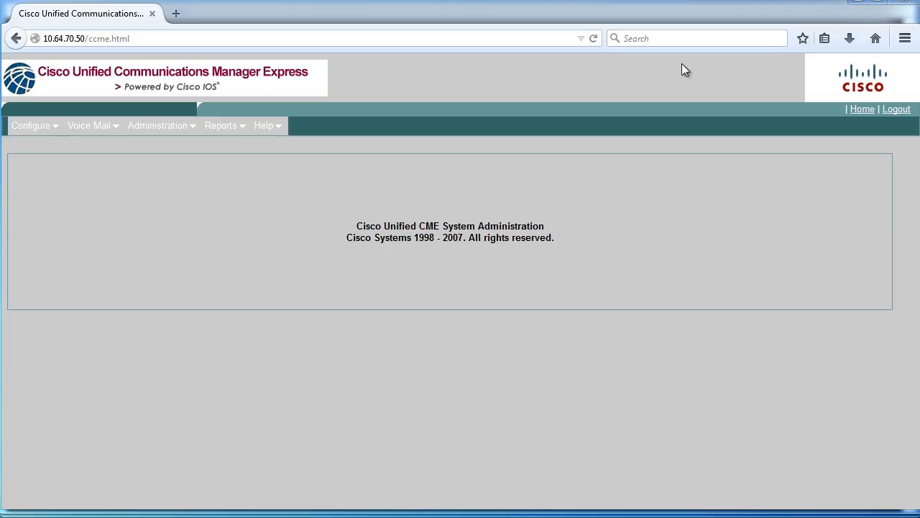
{"action": "mouse_move", "coordinate": [593, 227]}
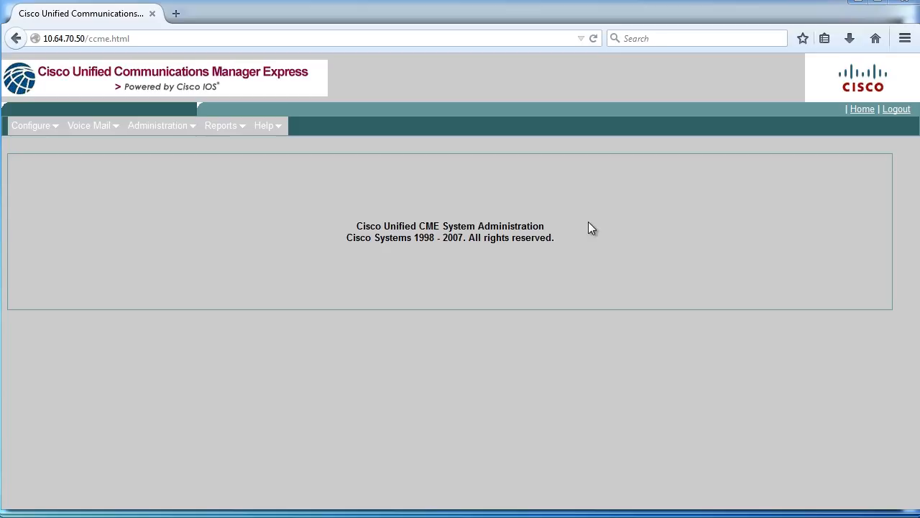
{"action": "mouse_move", "coordinate": [72, 144]}
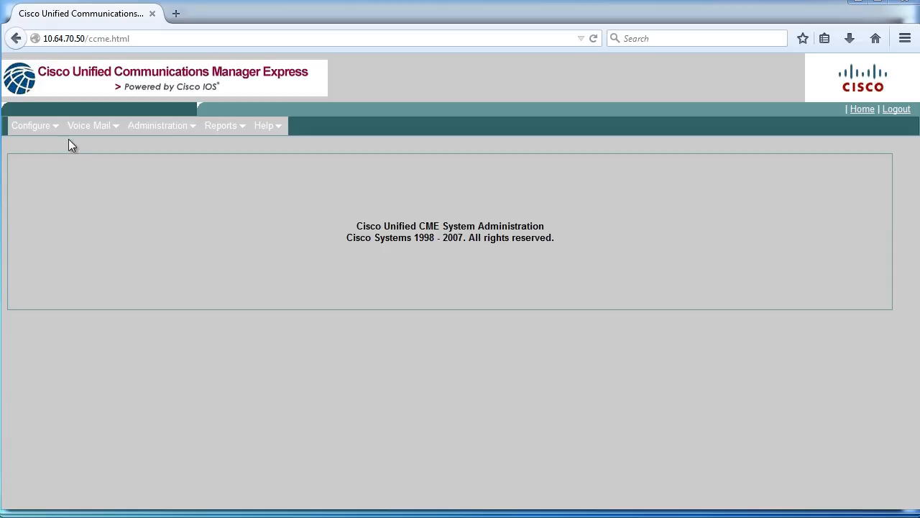
Step: Open the Configure area for router R1 (10.64.70.50)
{"action": "left_click", "coordinate": [89, 125]}
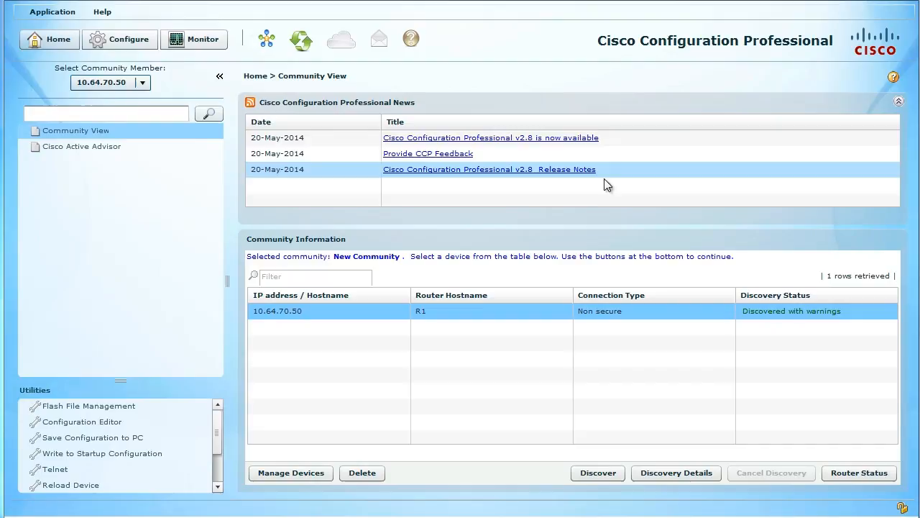
{"action": "mouse_move", "coordinate": [561, 317]}
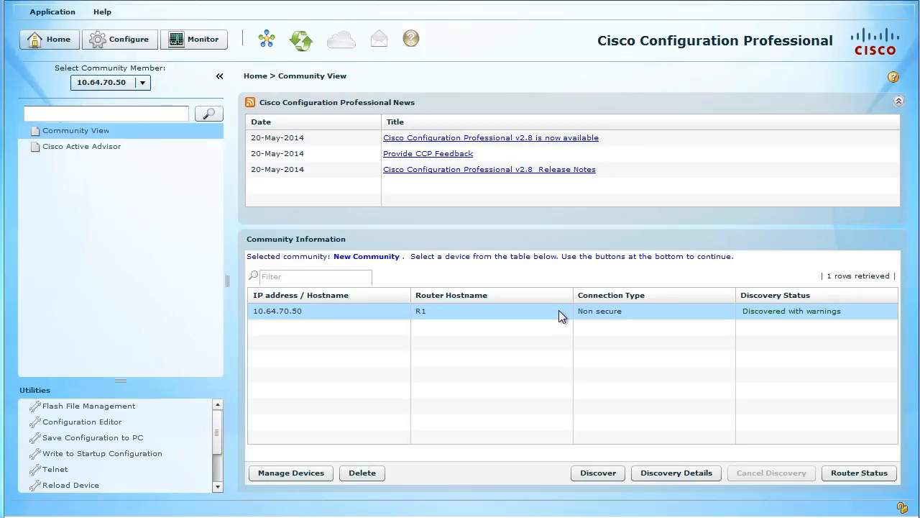
{"action": "mouse_move", "coordinate": [544, 322]}
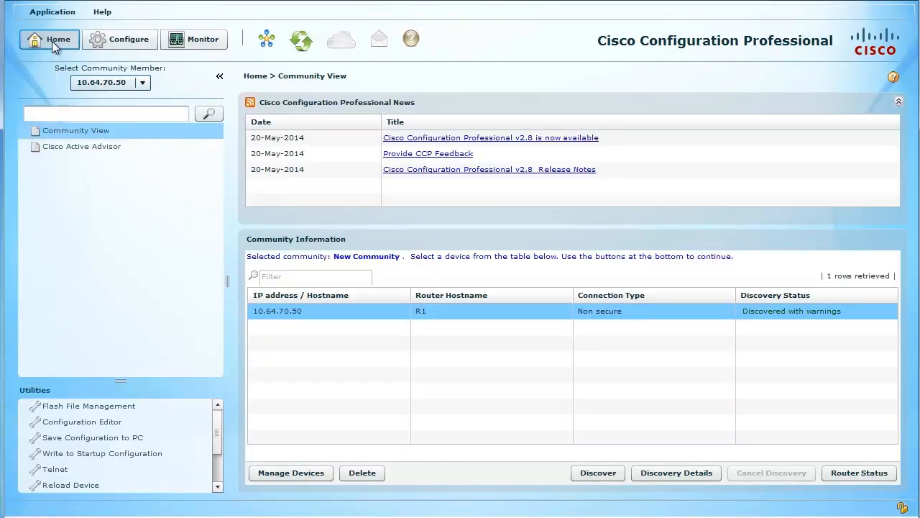
{"action": "mouse_move", "coordinate": [86, 216]}
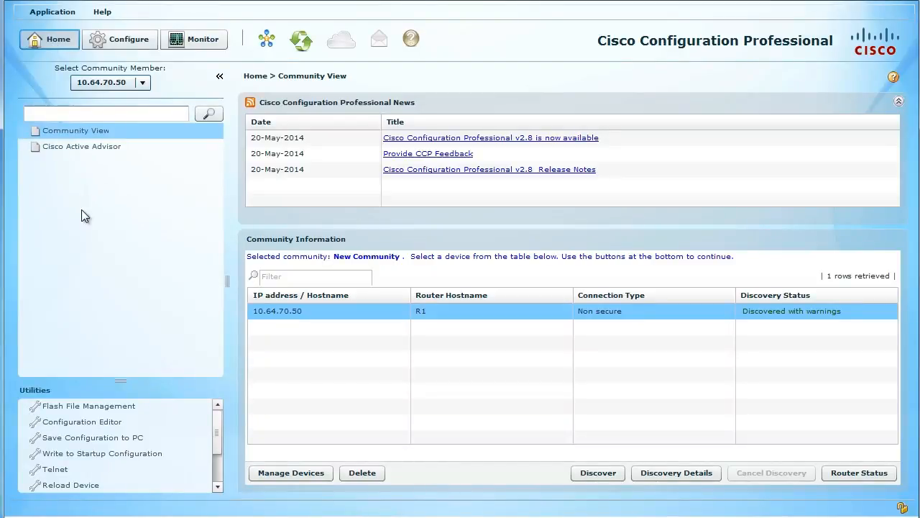
{"action": "mouse_move", "coordinate": [93, 178]}
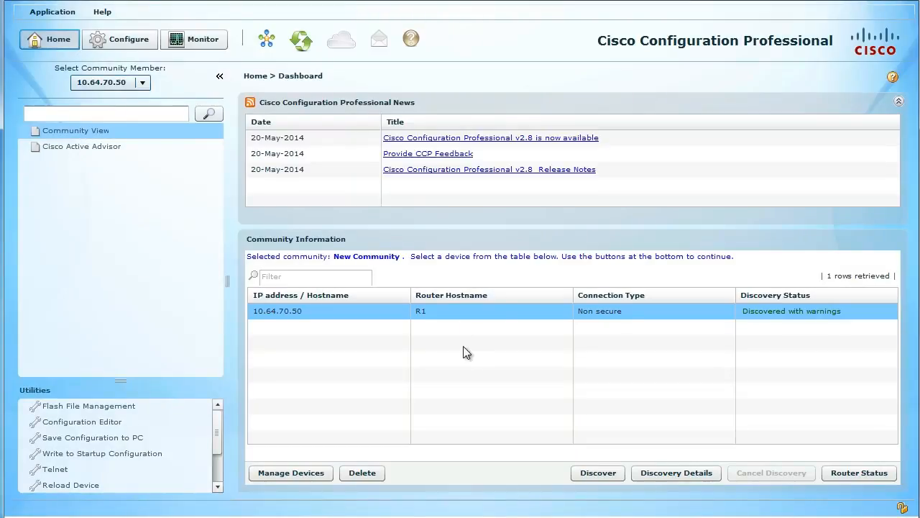
{"action": "mouse_move", "coordinate": [266, 346]}
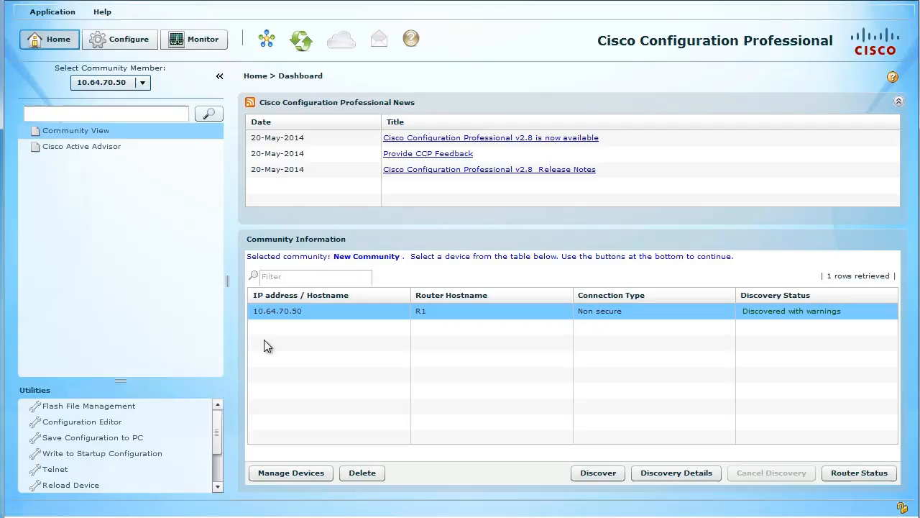
{"action": "mouse_move", "coordinate": [156, 91]}
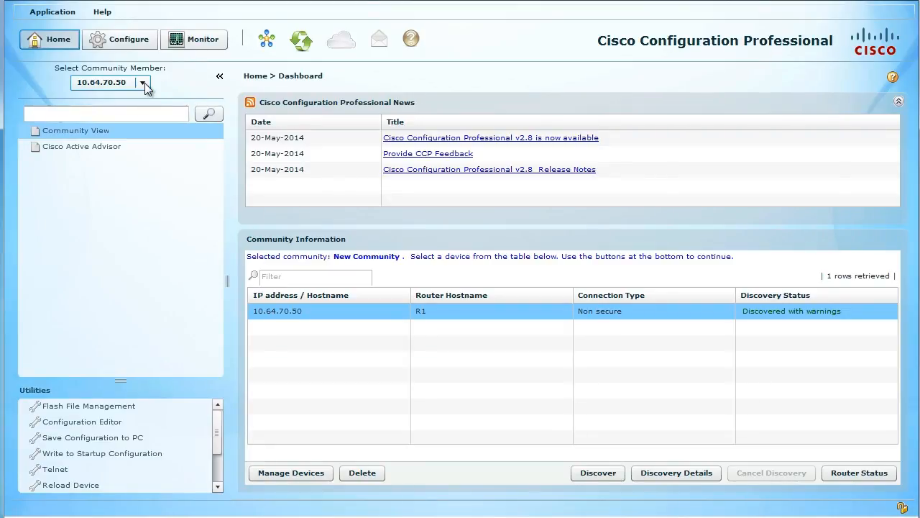
Step: In the Configure tree, expand and collapse the Router and Security folders to show their subfeatures
{"action": "left_click", "coordinate": [119, 39]}
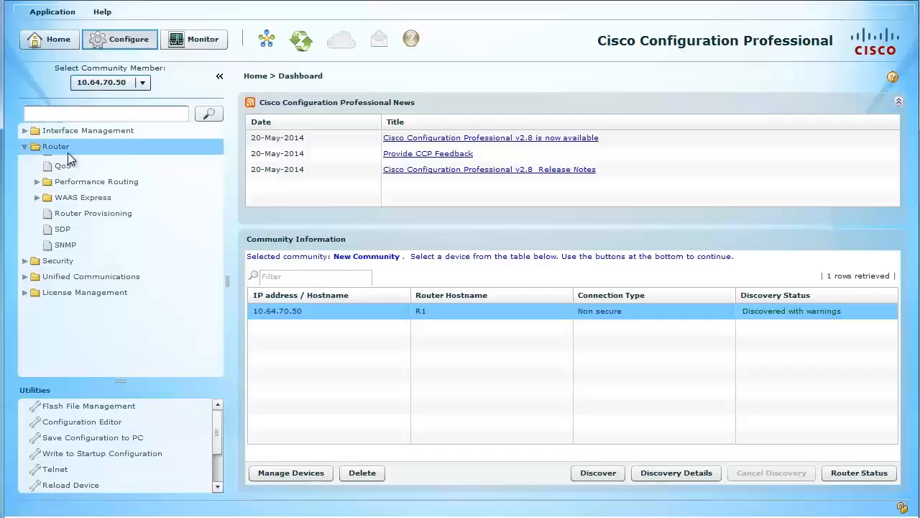
{"action": "left_click", "coordinate": [23, 147]}
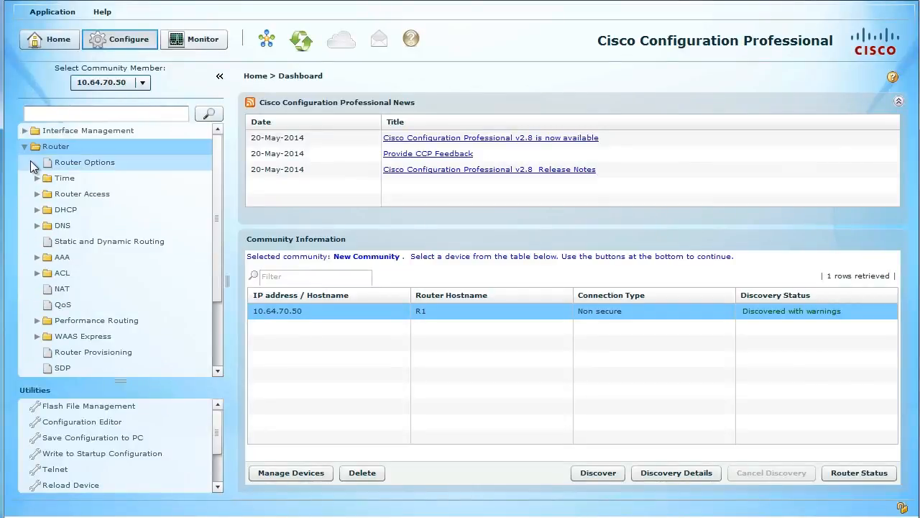
{"action": "left_click", "coordinate": [24, 147]}
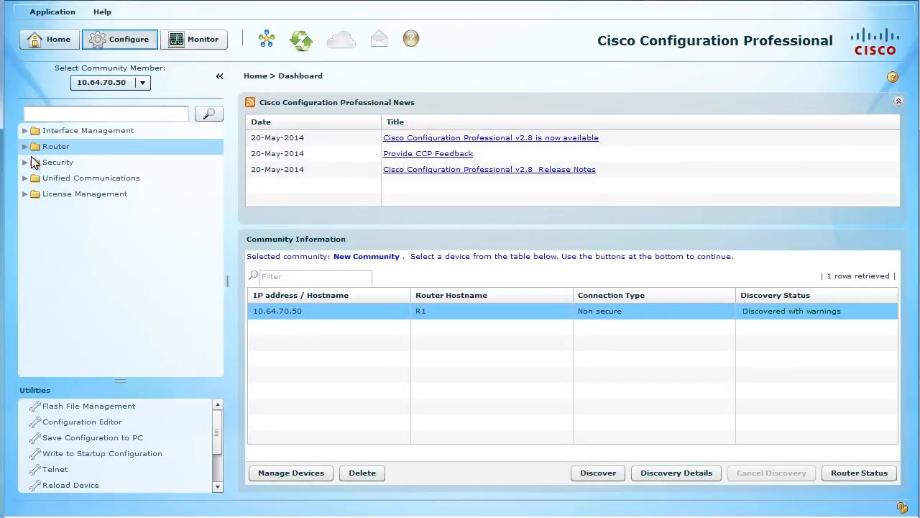
{"action": "left_click", "coordinate": [26, 161]}
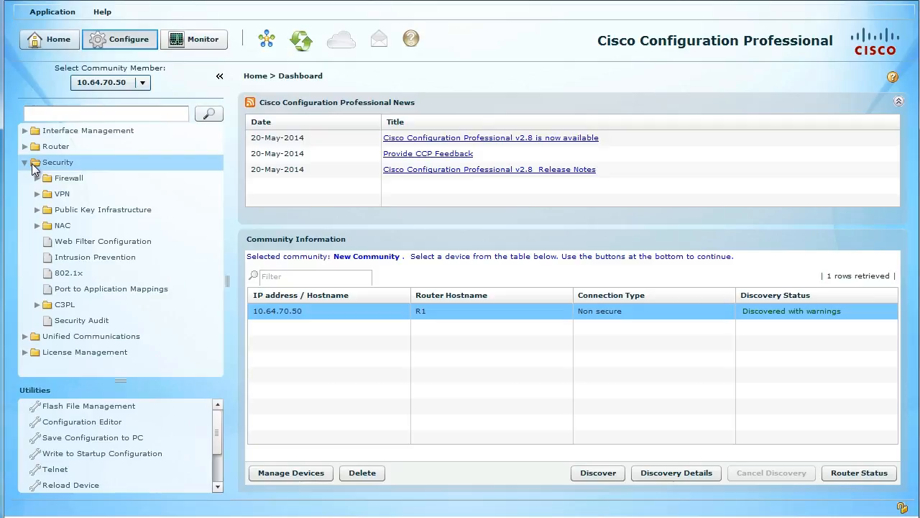
{"action": "left_click", "coordinate": [26, 161]}
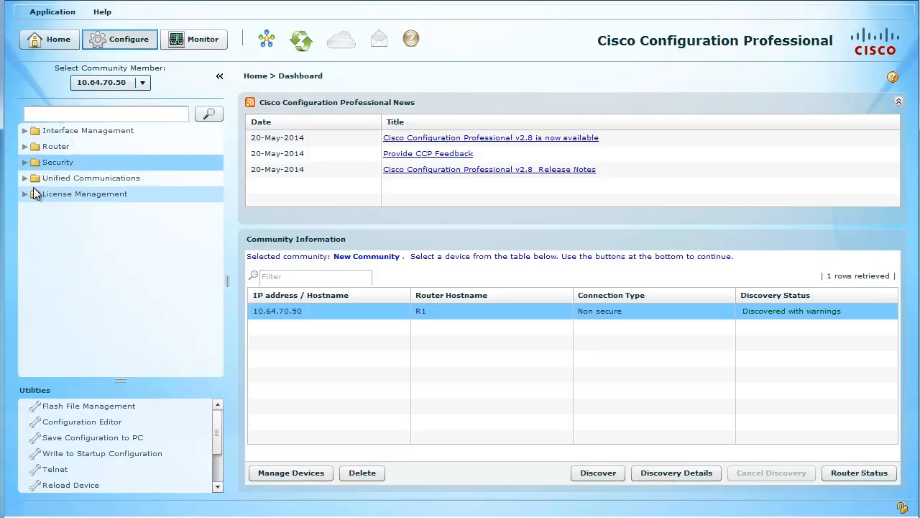
Step: Expand the Unified Communications folder to show its options, then collapse it
{"action": "left_click", "coordinate": [91, 178]}
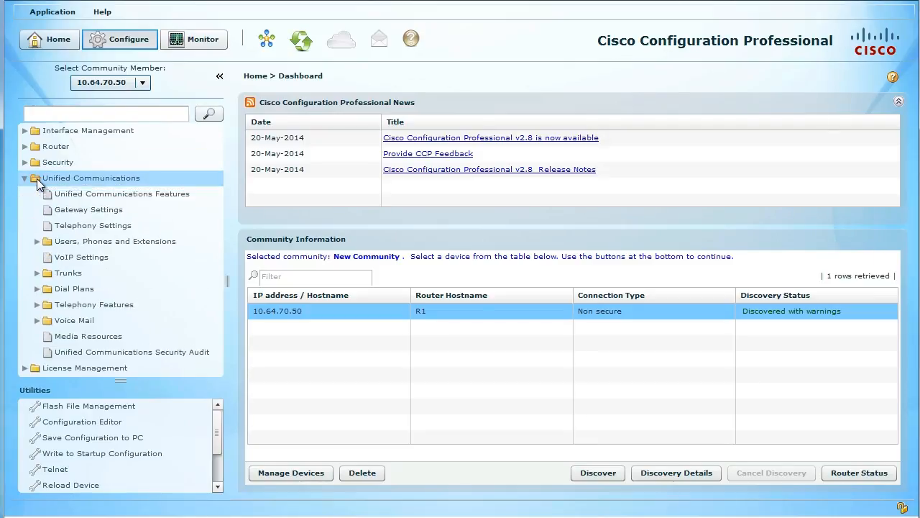
{"action": "mouse_move", "coordinate": [46, 210]}
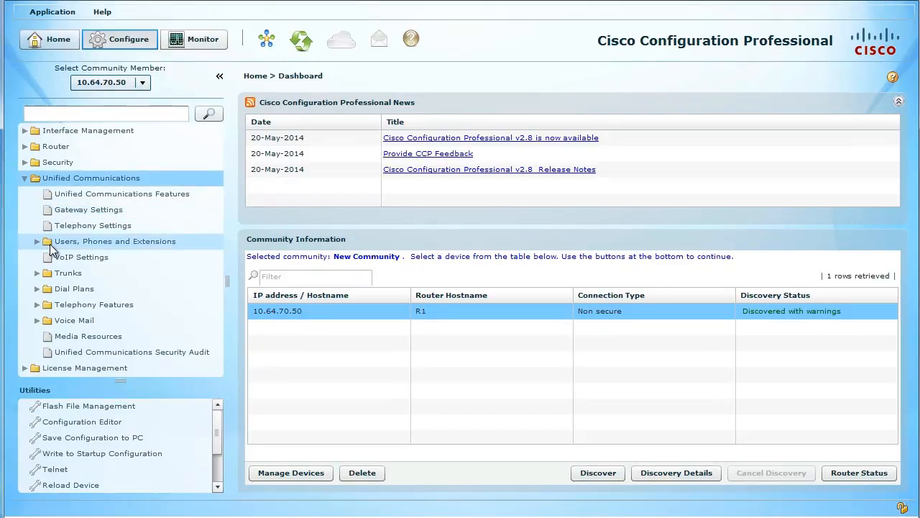
{"action": "mouse_move", "coordinate": [80, 256]}
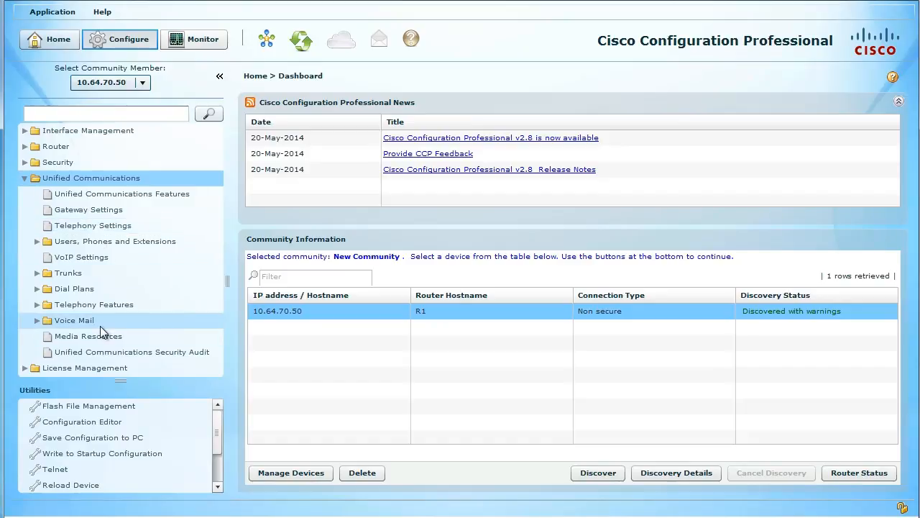
{"action": "mouse_move", "coordinate": [109, 322]}
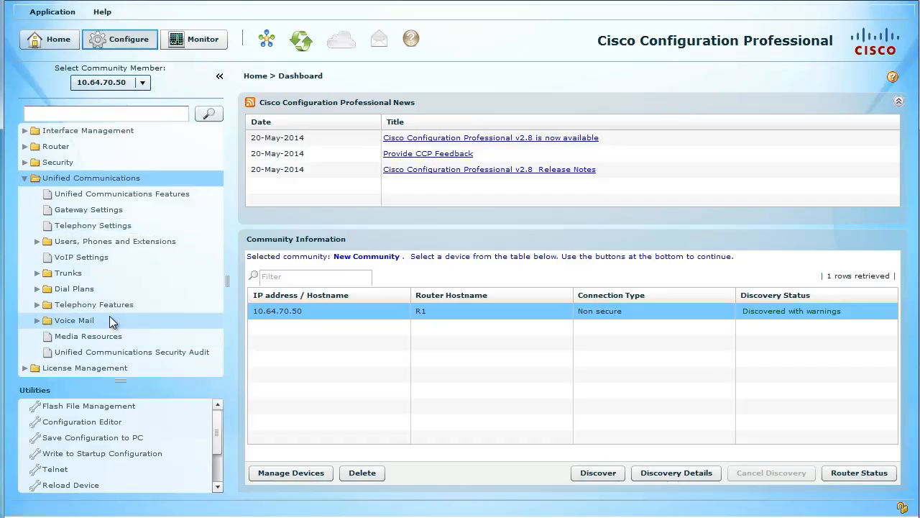
{"action": "left_click", "coordinate": [24, 179]}
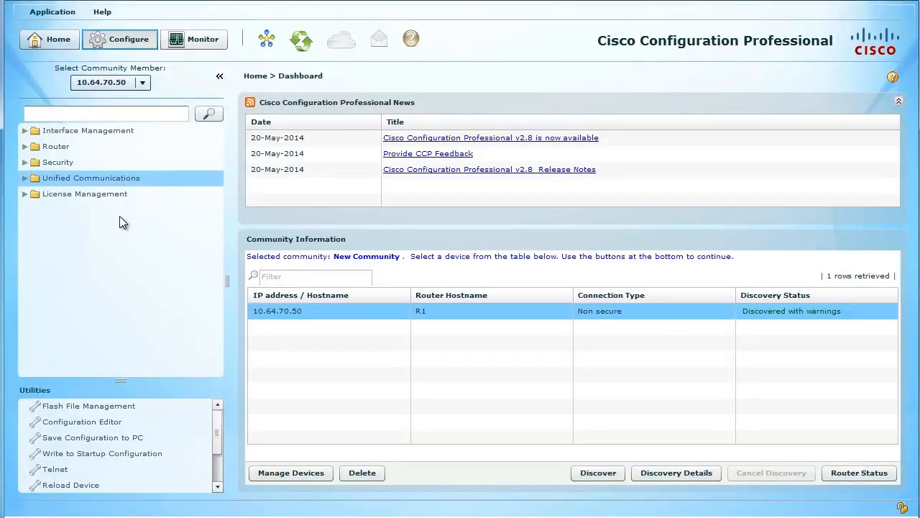